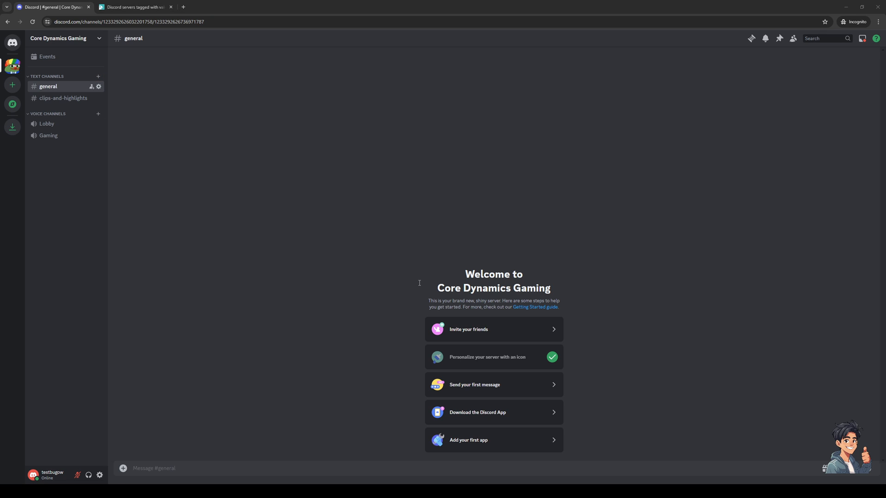
pyautogui.moveTo(420, 261)
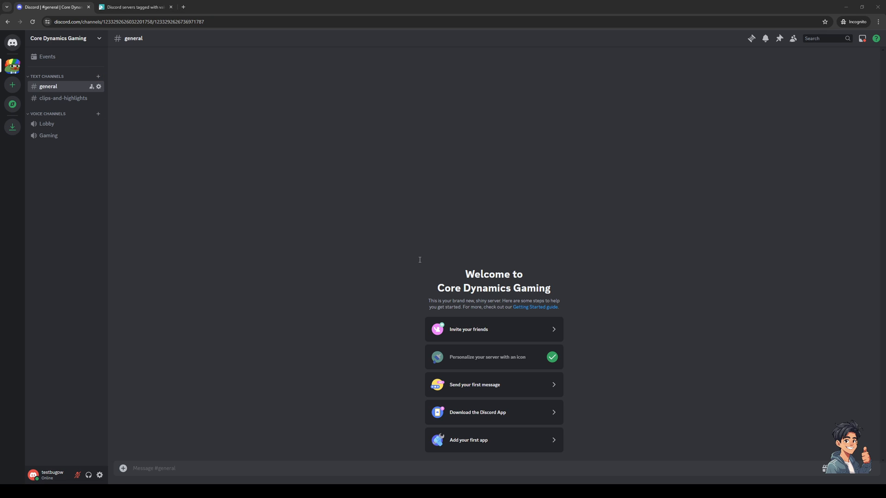
pyautogui.moveTo(429, 257)
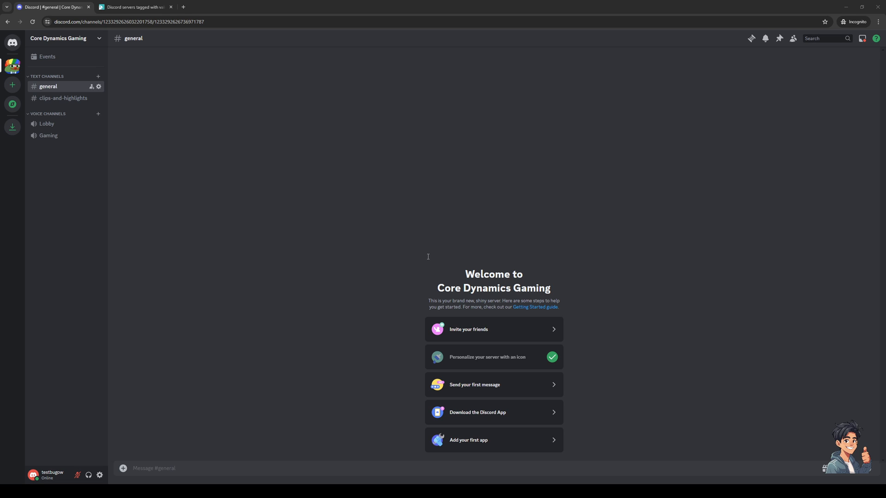
pyautogui.moveTo(229, 143)
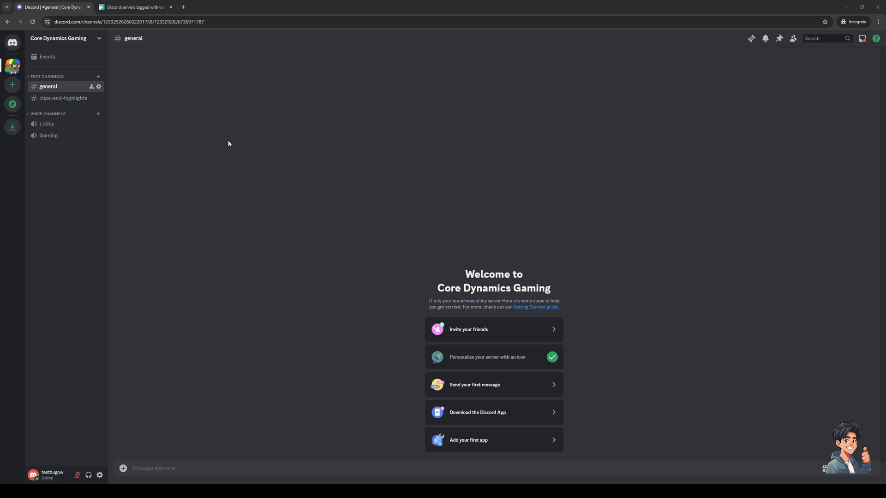
pyautogui.moveTo(308, 264)
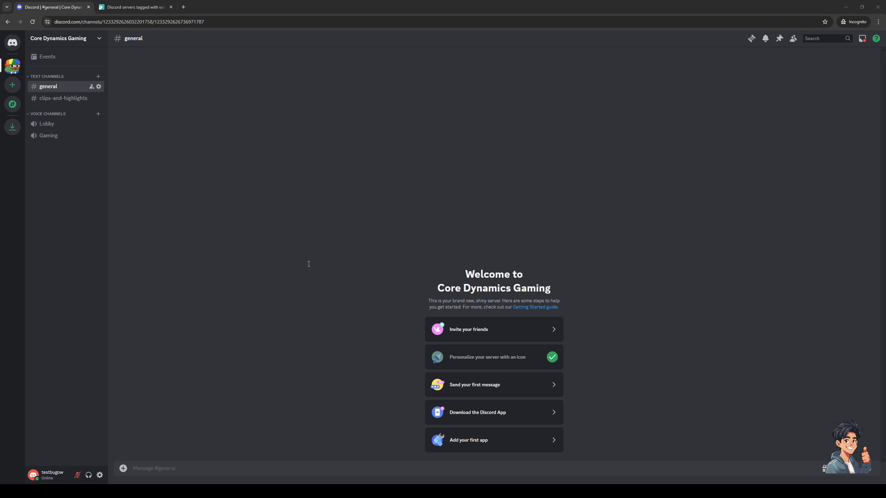
pyautogui.moveTo(393, 251)
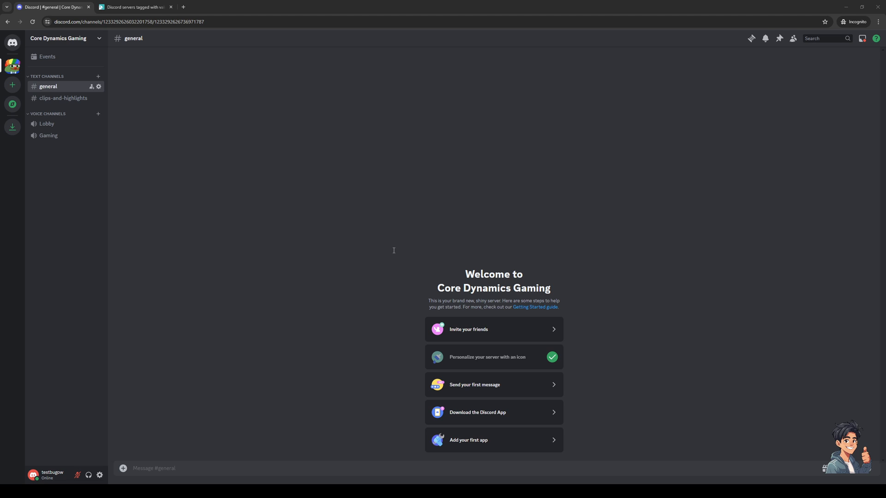
pyautogui.moveTo(360, 279)
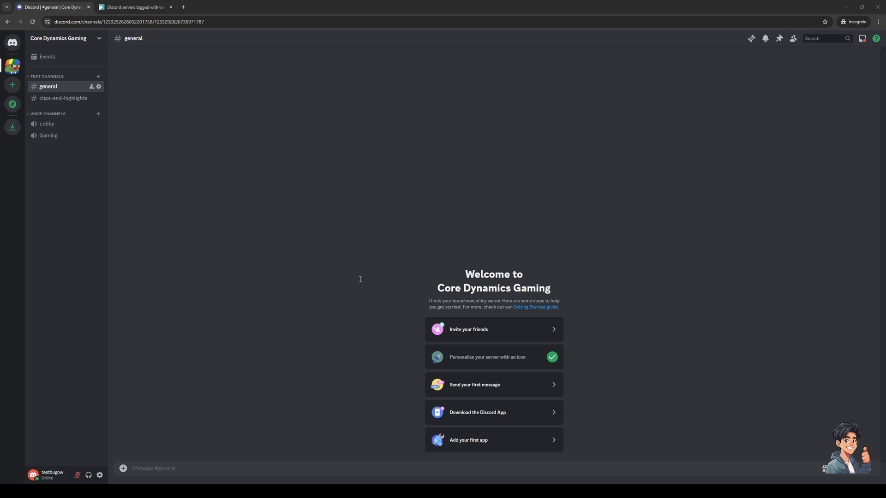
pyautogui.moveTo(444, 268)
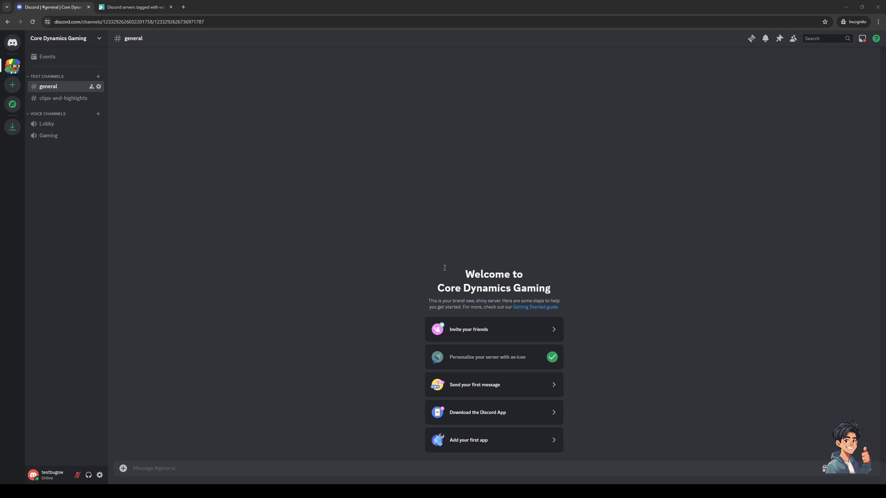
pyautogui.moveTo(393, 244)
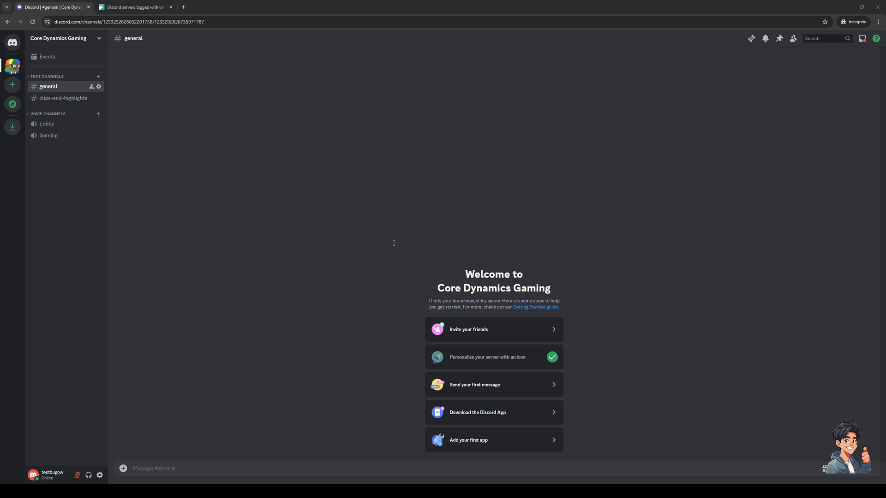
pyautogui.moveTo(397, 252)
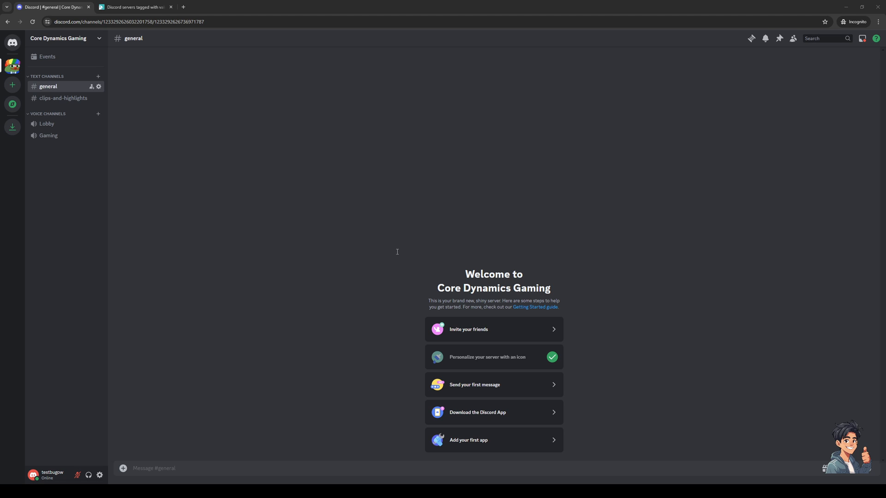
pyautogui.moveTo(364, 267)
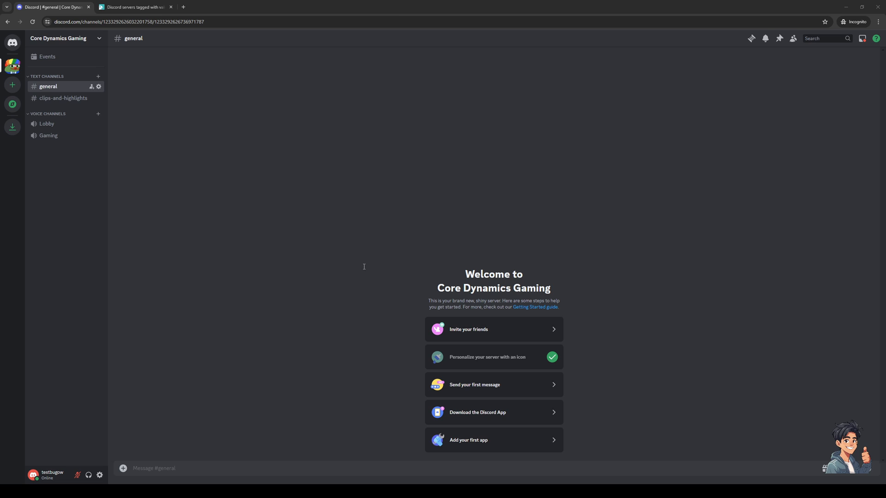
pyautogui.moveTo(312, 107)
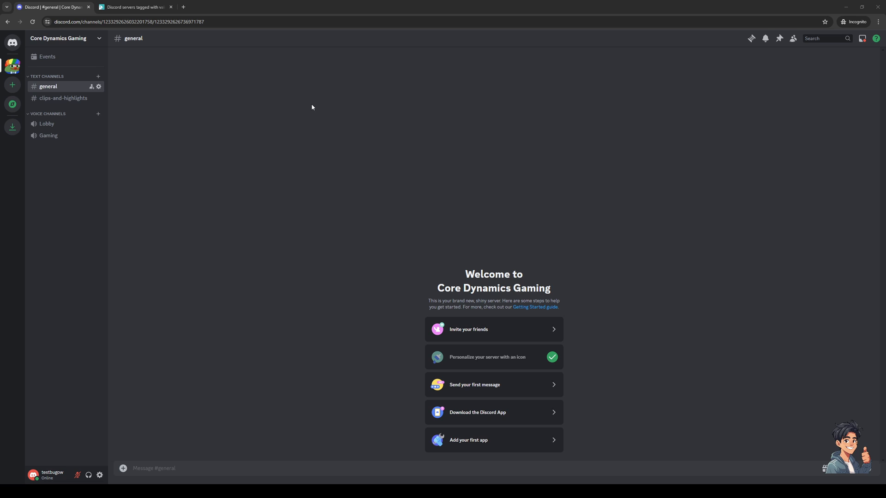
pyautogui.moveTo(373, 119)
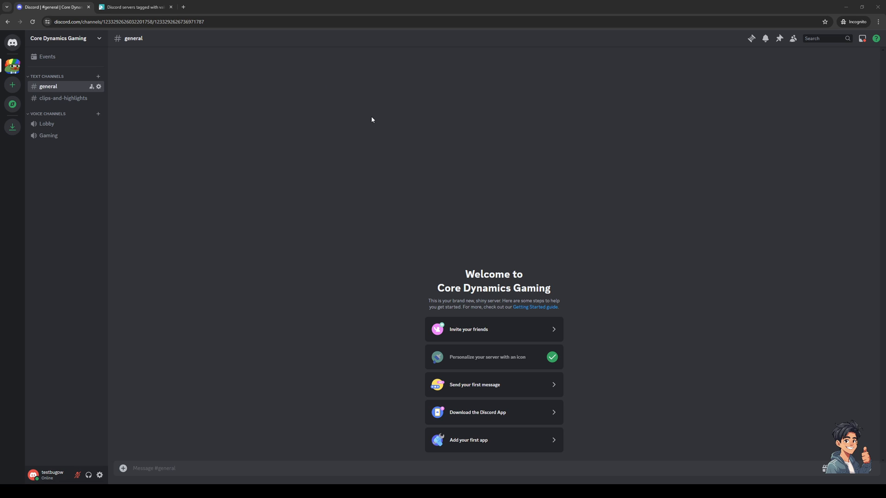
pyautogui.moveTo(276, 84)
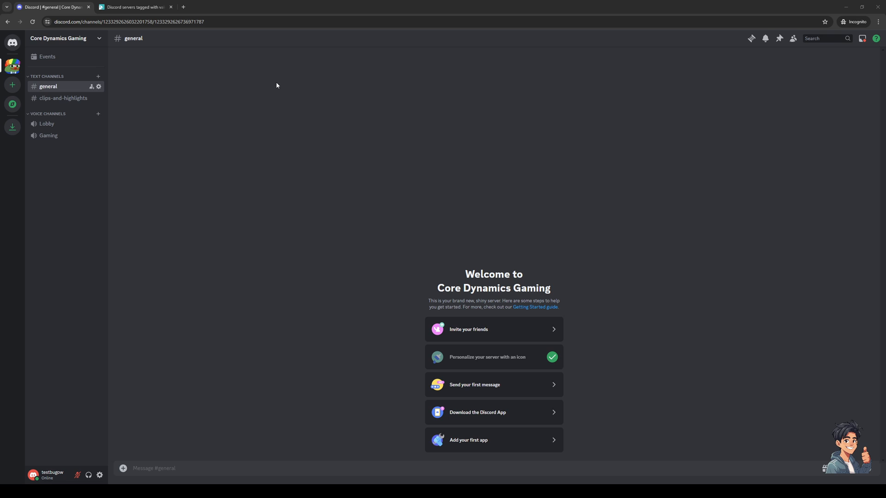
# Step: Switch from Discord to the Disboard browser page listing tagged servers
pyautogui.click(134, 7)
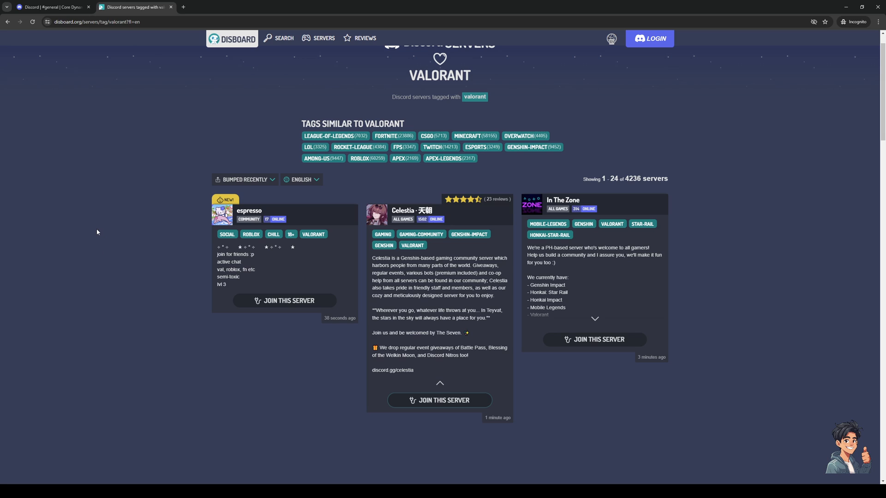
pyautogui.moveTo(102, 222)
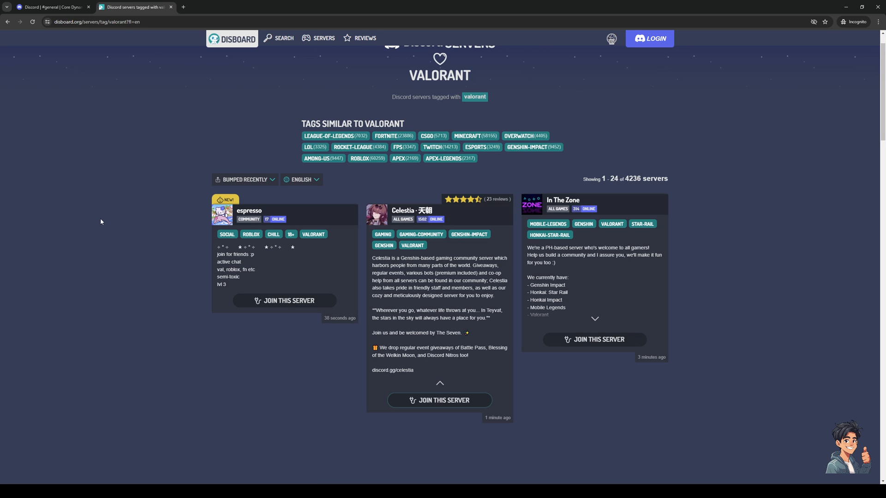
pyautogui.moveTo(133, 223)
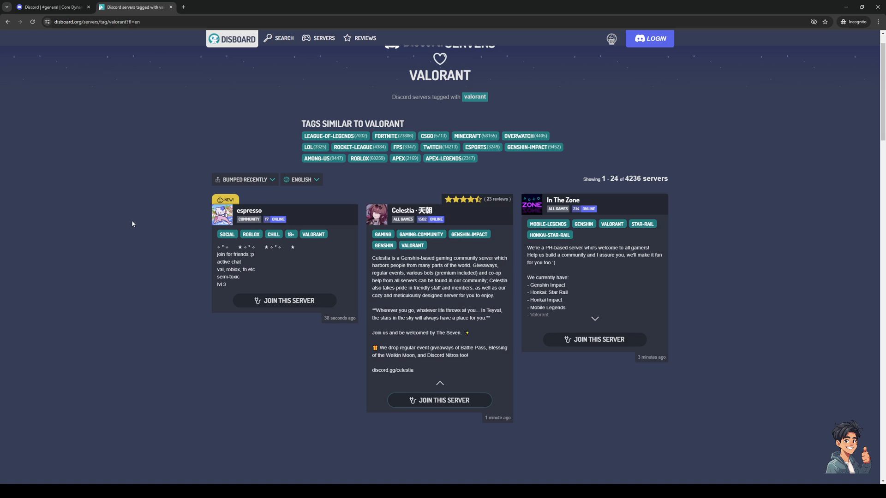
pyautogui.moveTo(124, 233)
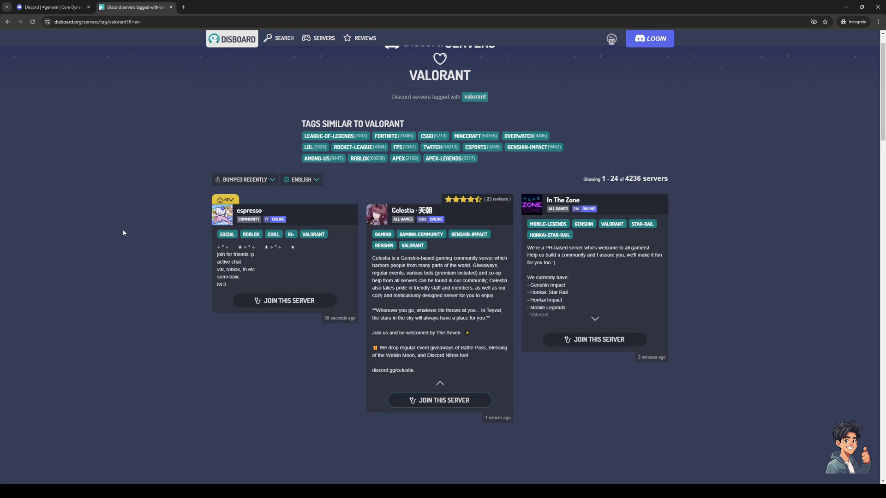
pyautogui.moveTo(120, 233)
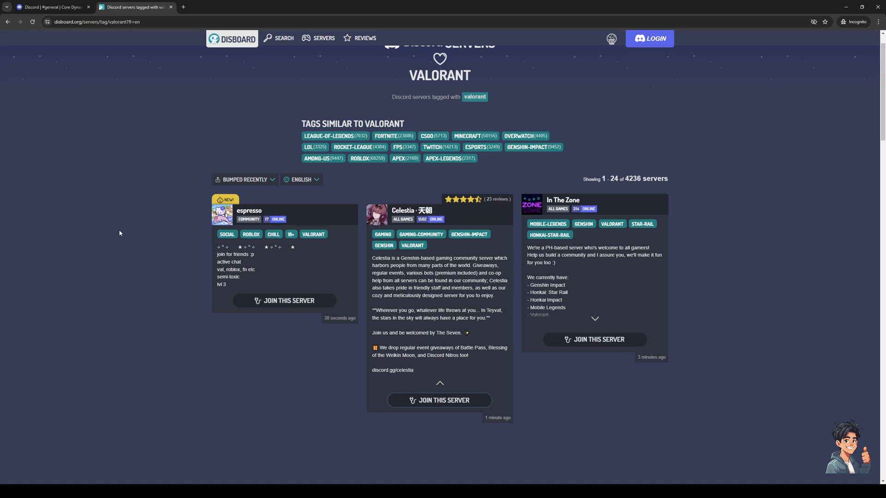
pyautogui.moveTo(118, 233)
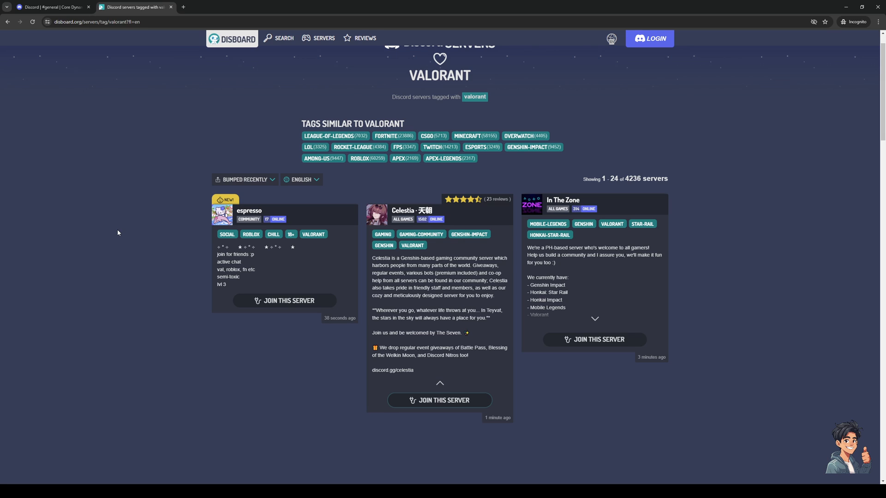
pyautogui.moveTo(142, 177)
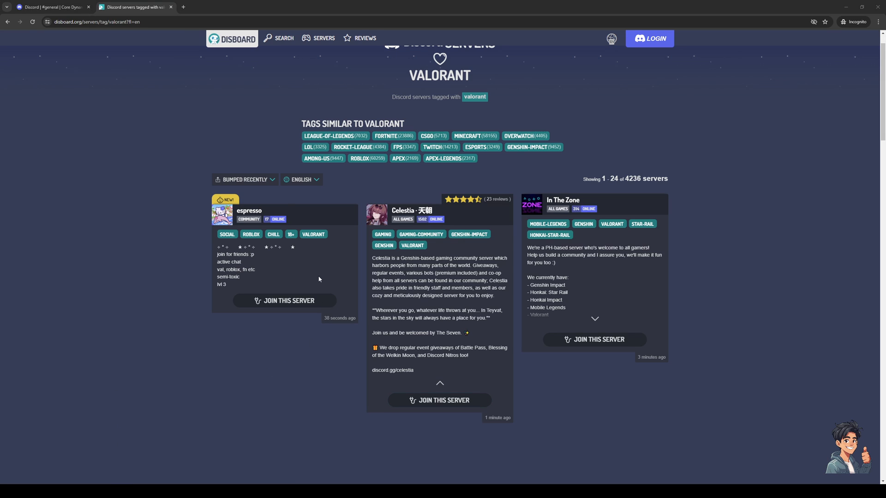
pyautogui.moveTo(166, 128)
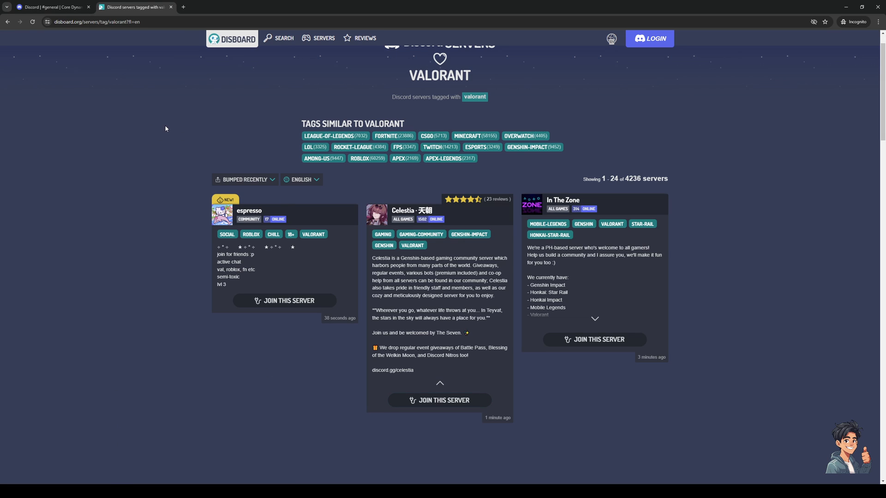
pyautogui.moveTo(159, 126)
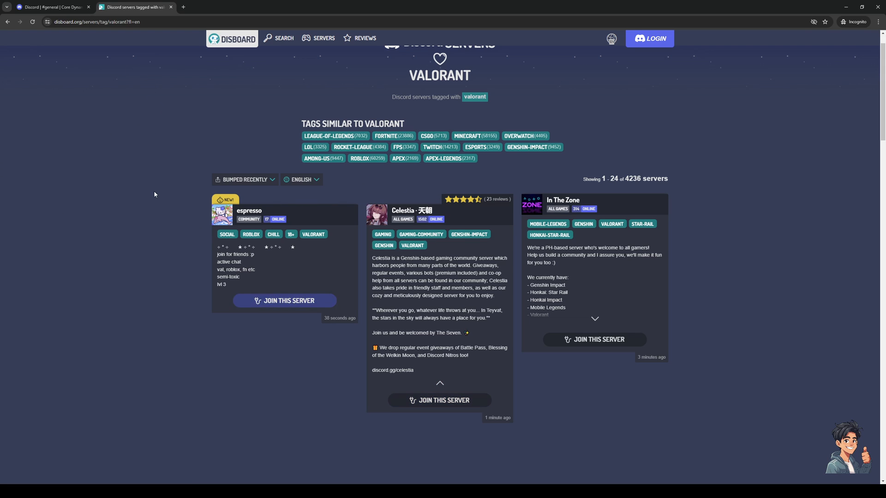
pyautogui.moveTo(417, 184)
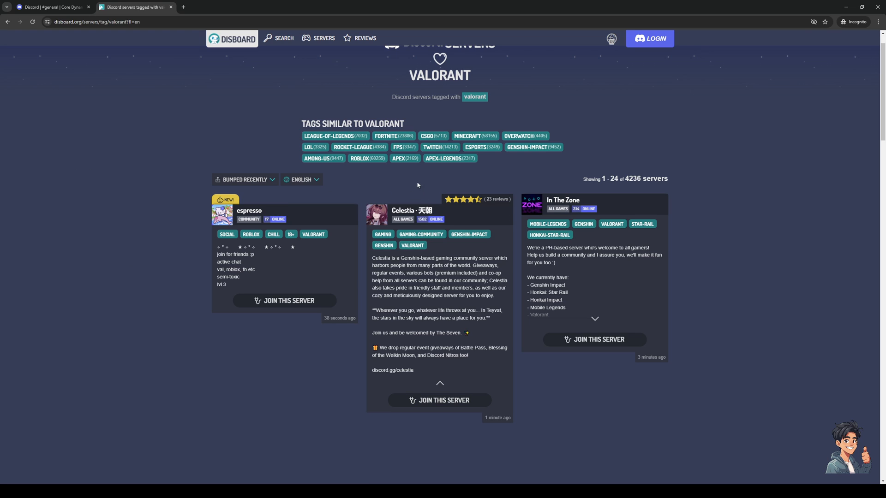
pyautogui.moveTo(182, 182)
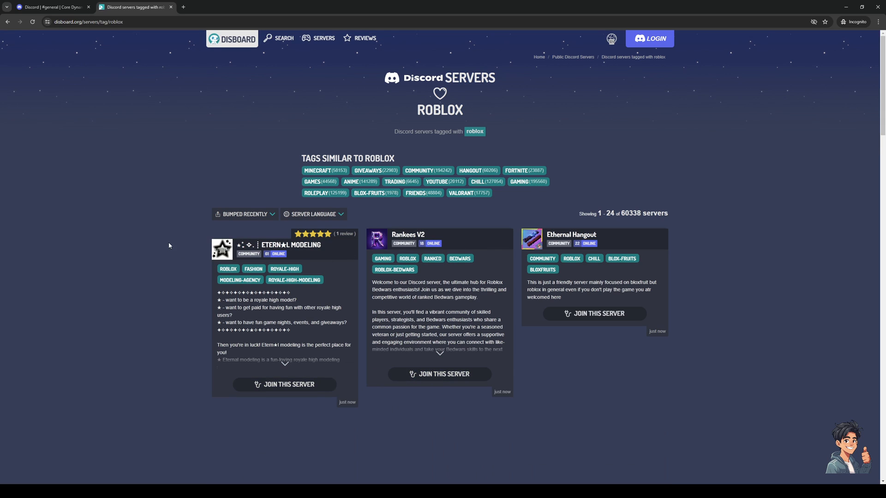
pyautogui.click(314, 214)
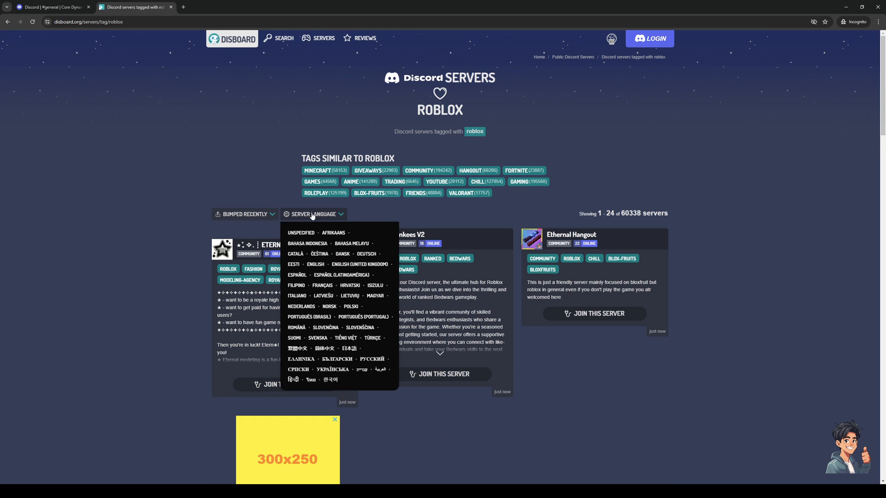
pyautogui.click(315, 264)
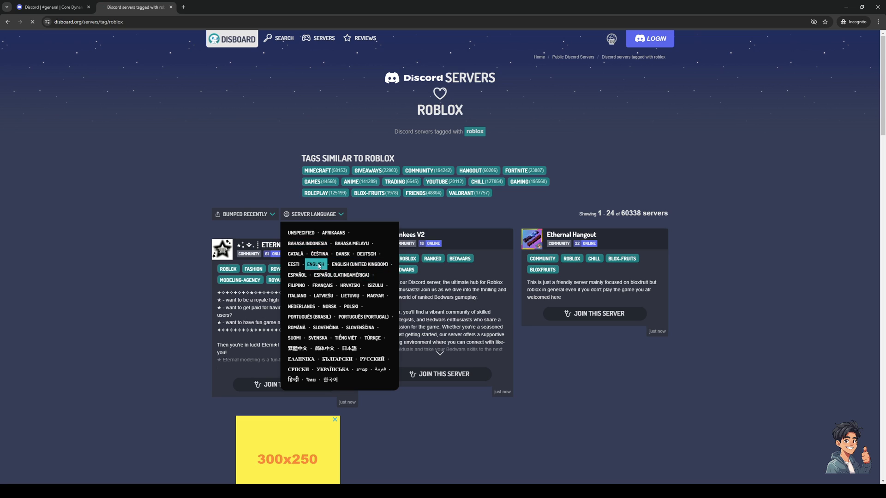
pyautogui.click(316, 264)
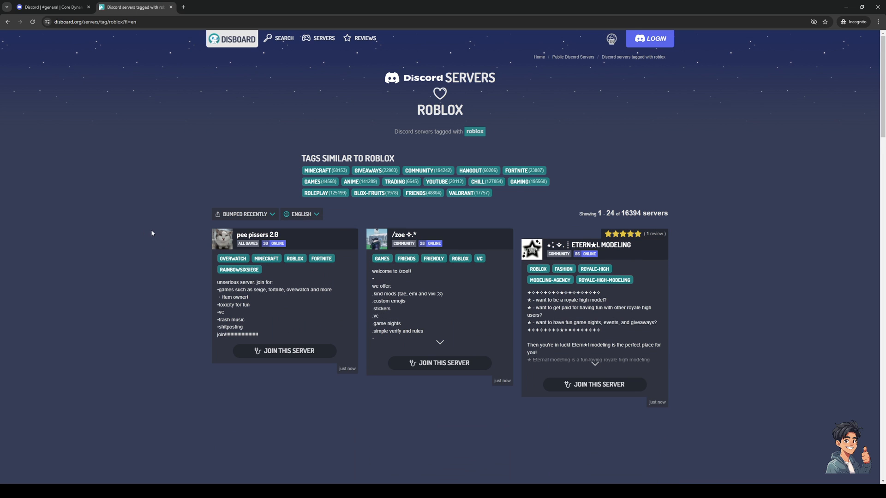
pyautogui.moveTo(142, 217)
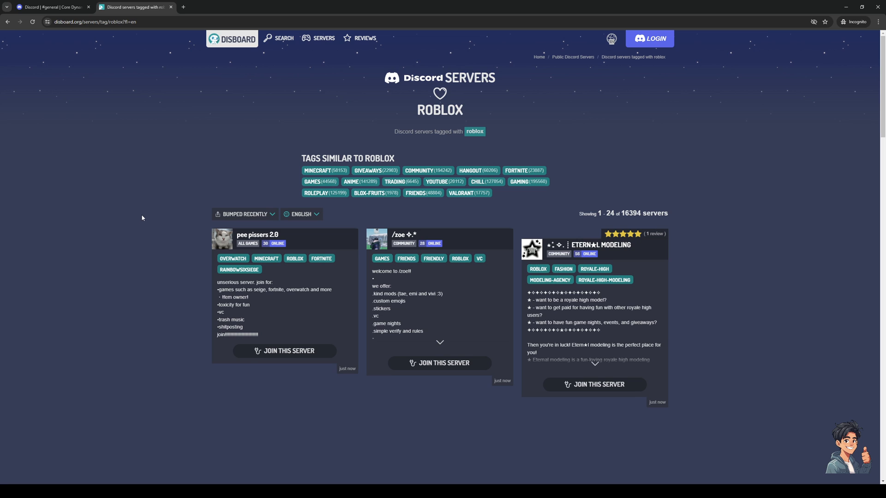
pyautogui.click(245, 214)
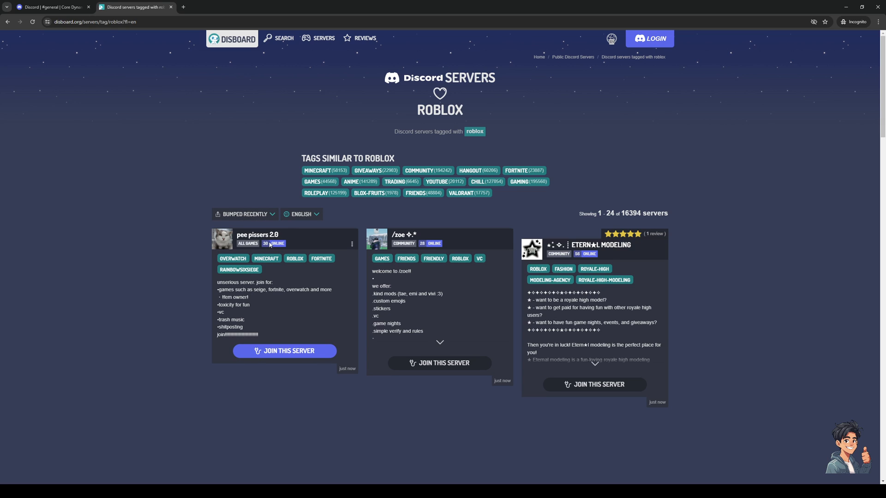
pyautogui.click(245, 214)
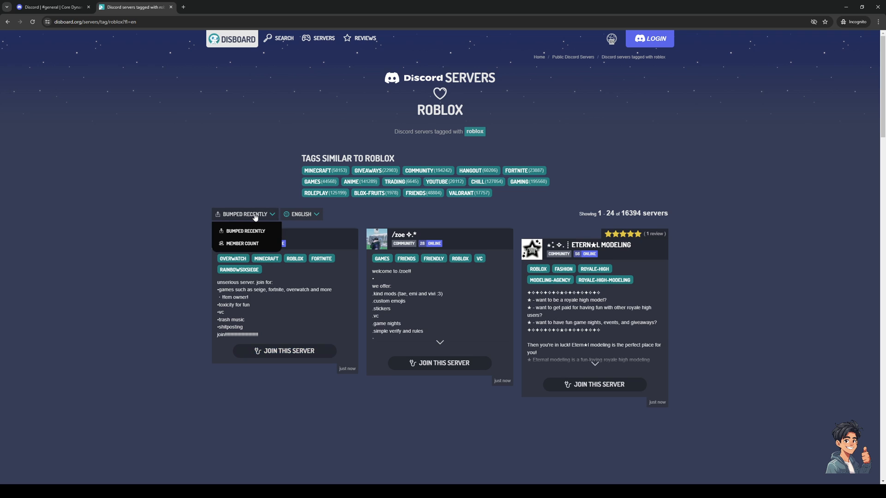
pyautogui.click(242, 244)
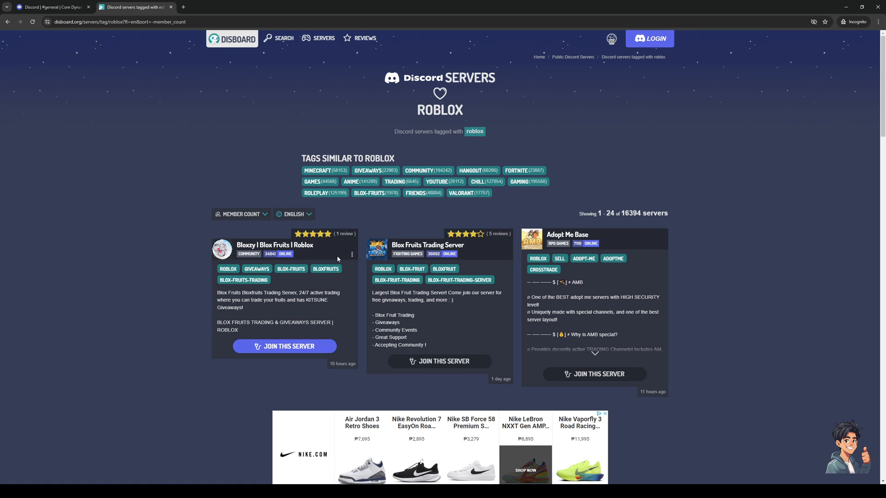
pyautogui.moveTo(258, 346)
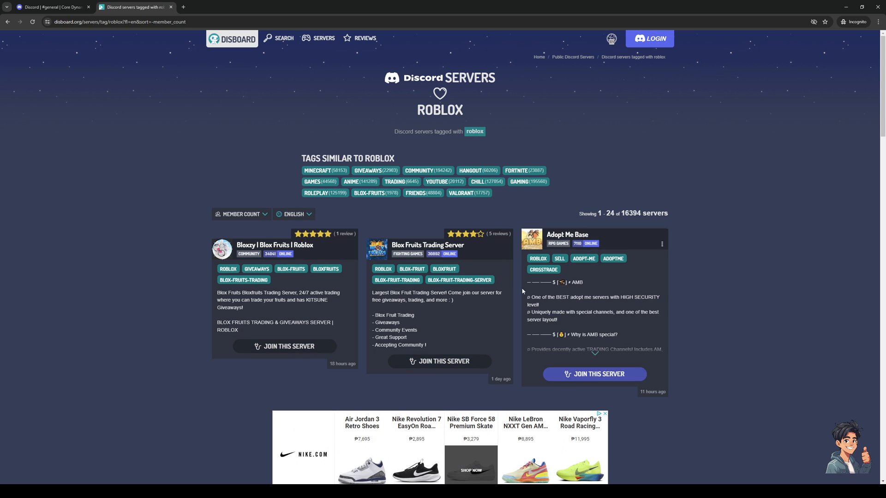
pyautogui.moveTo(436, 305)
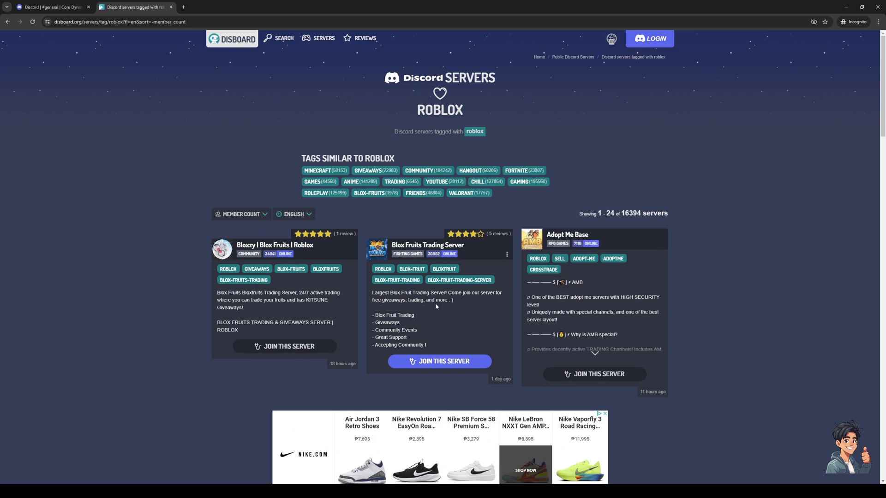
# Step: Scroll the roblox-tagged server cards down to Diego's Dauntless Server, Bloxerz and the page numbers
pyautogui.scroll(-3)
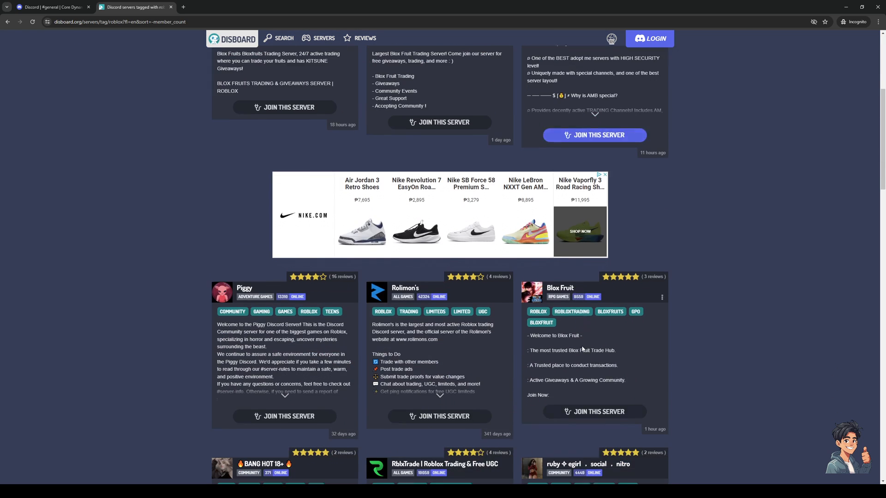
pyautogui.scroll(-3)
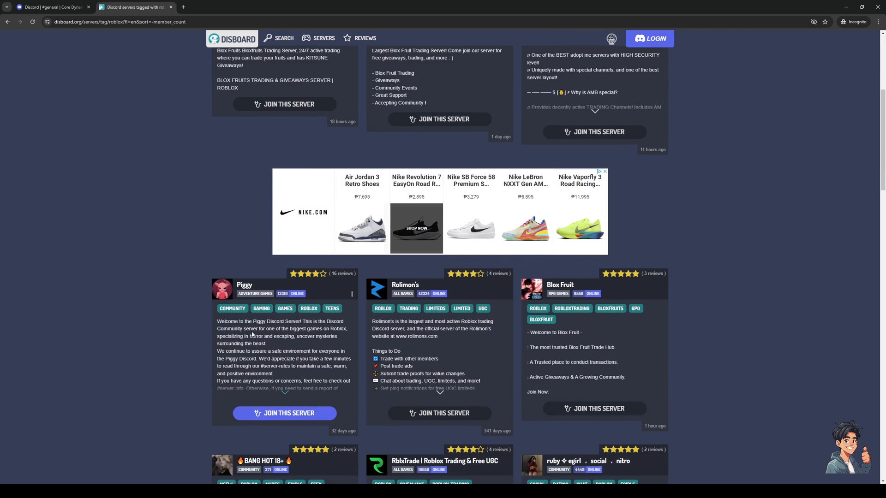
pyautogui.moveTo(207, 355)
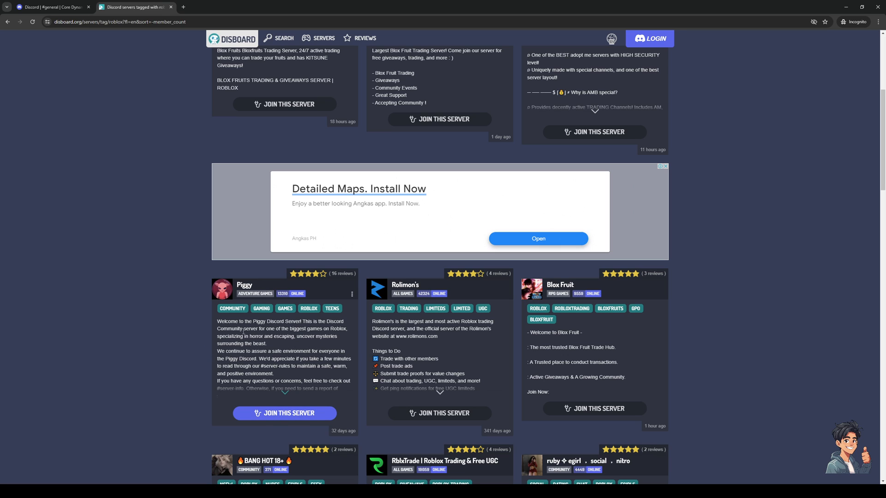
pyautogui.scroll(-3)
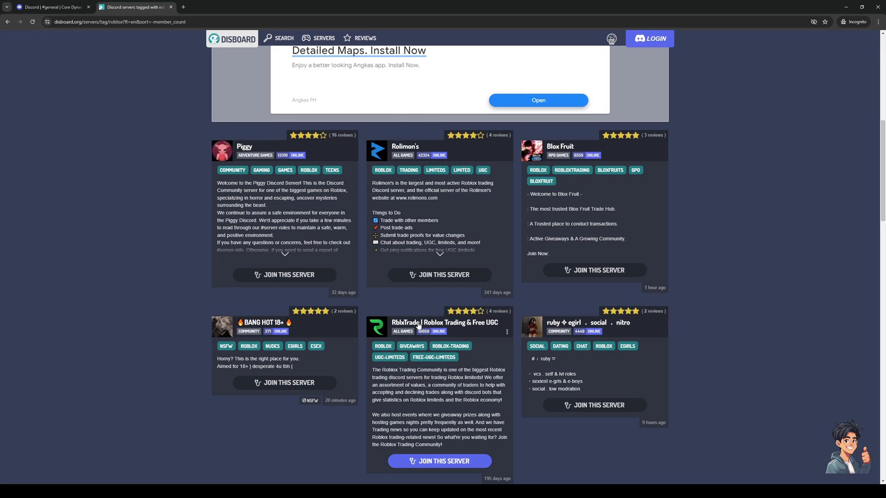
pyautogui.moveTo(454, 330)
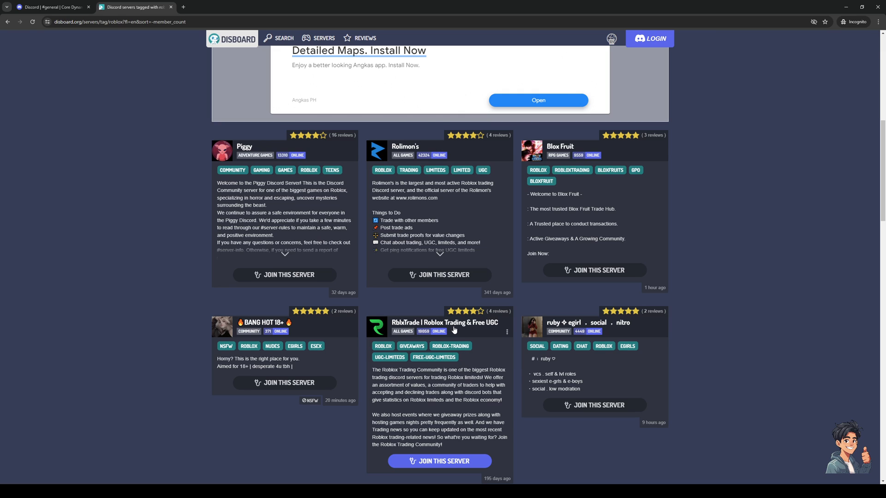
pyautogui.moveTo(478, 330)
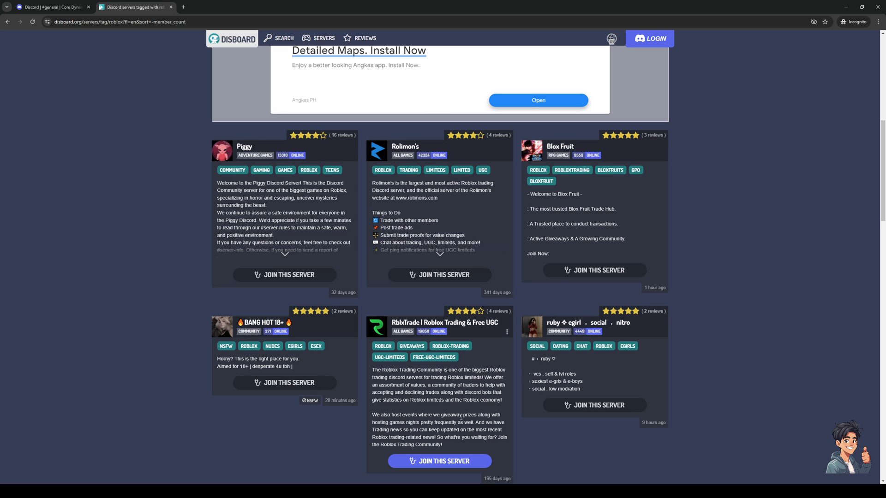
pyautogui.scroll(-3)
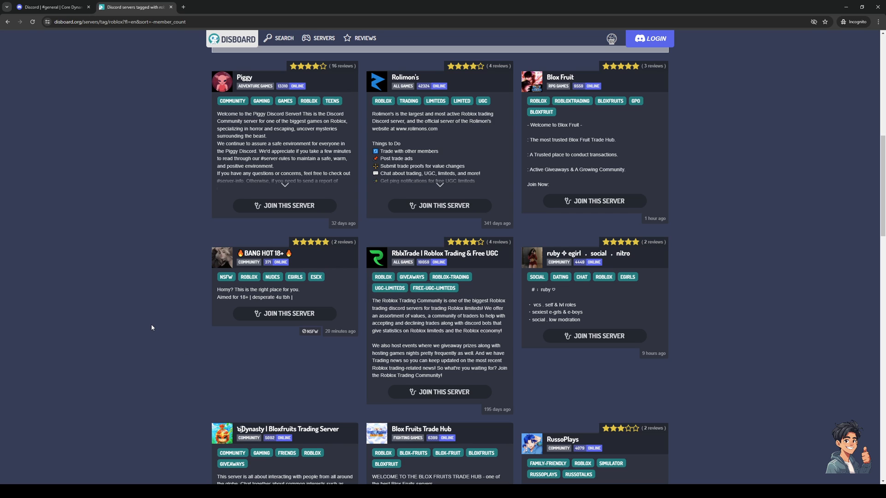
pyautogui.moveTo(98, 214)
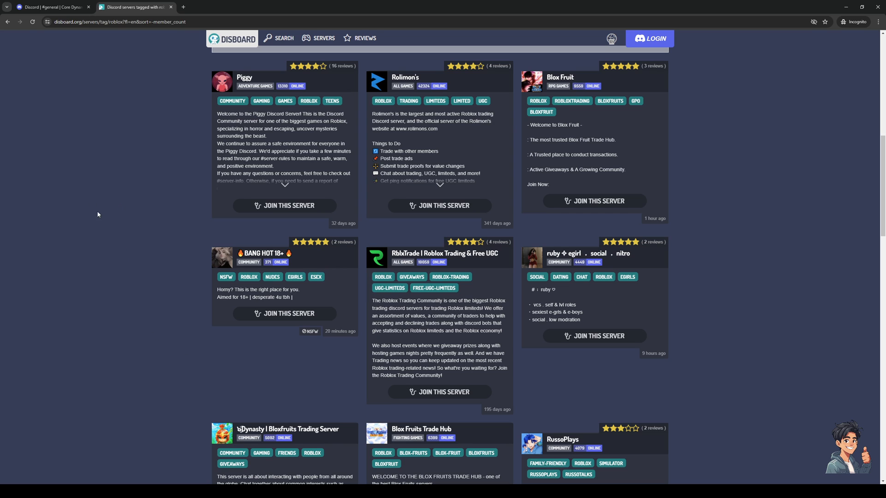
pyautogui.scroll(-3)
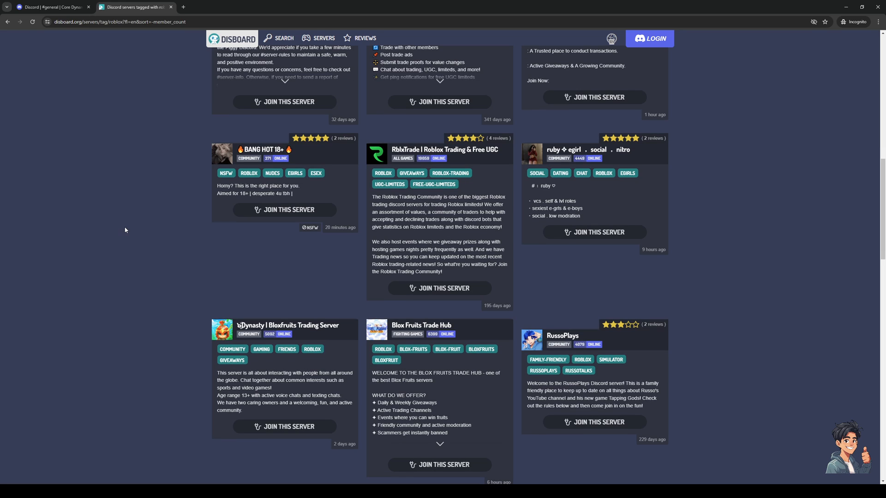
pyautogui.moveTo(104, 243)
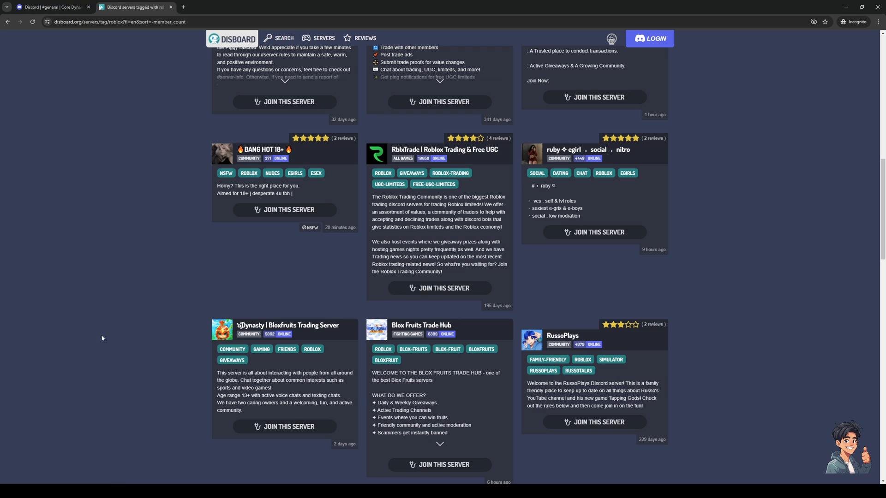
pyautogui.moveTo(118, 344)
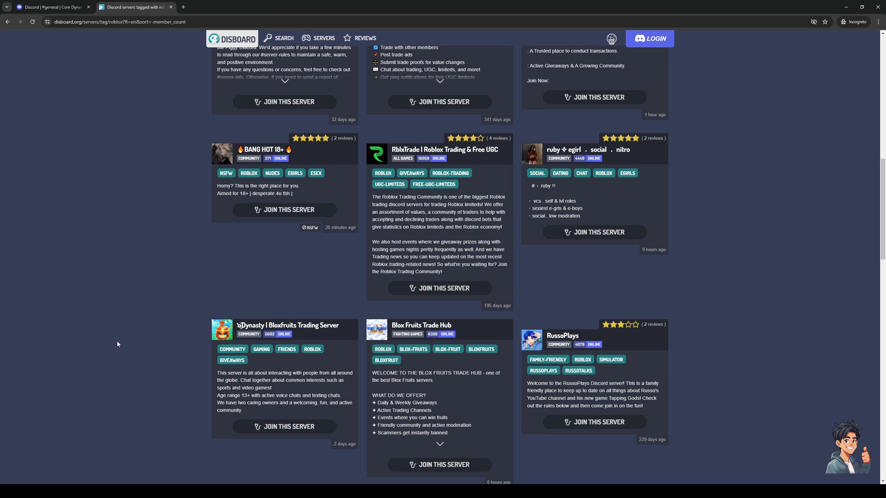
pyautogui.moveTo(321, 237)
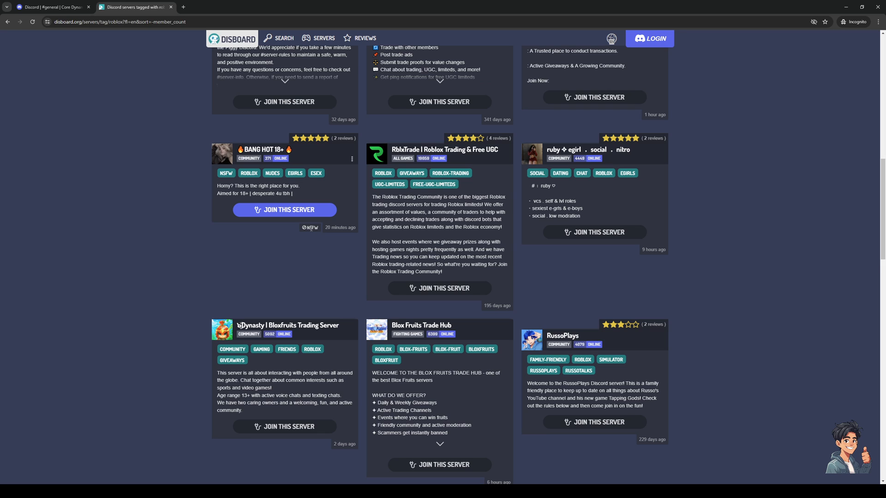
pyautogui.scroll(-3)
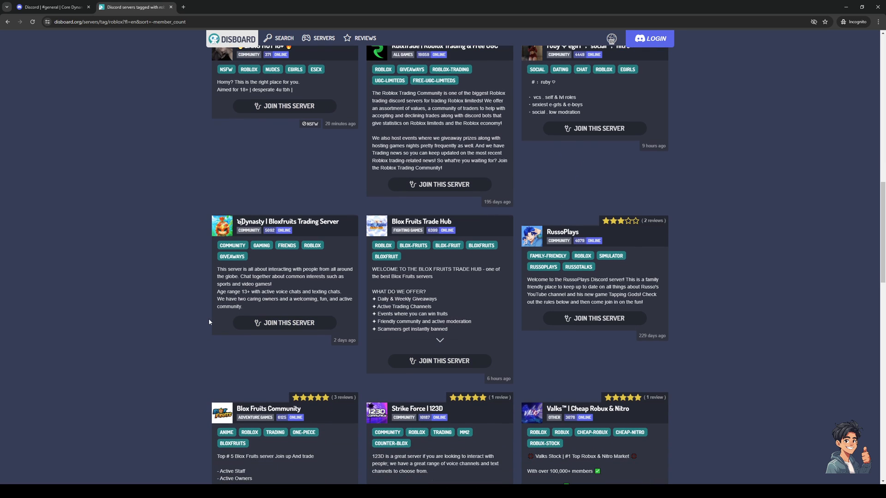
pyautogui.moveTo(165, 290)
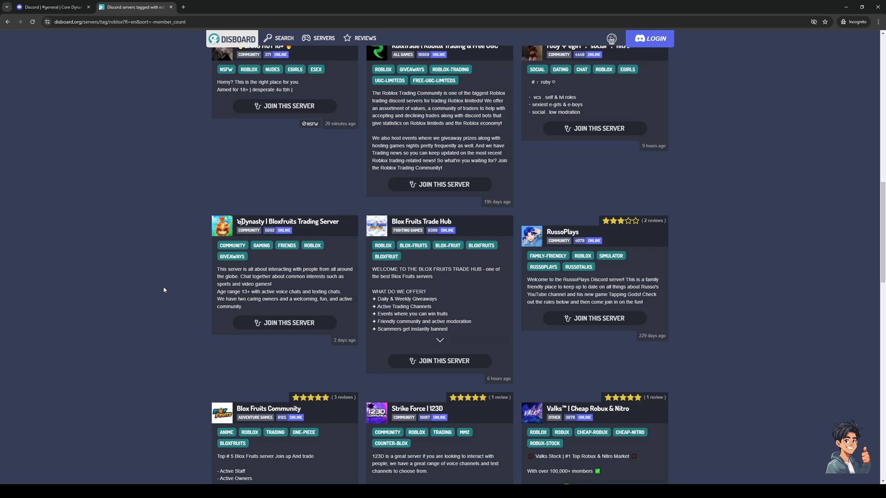
pyautogui.scroll(-3)
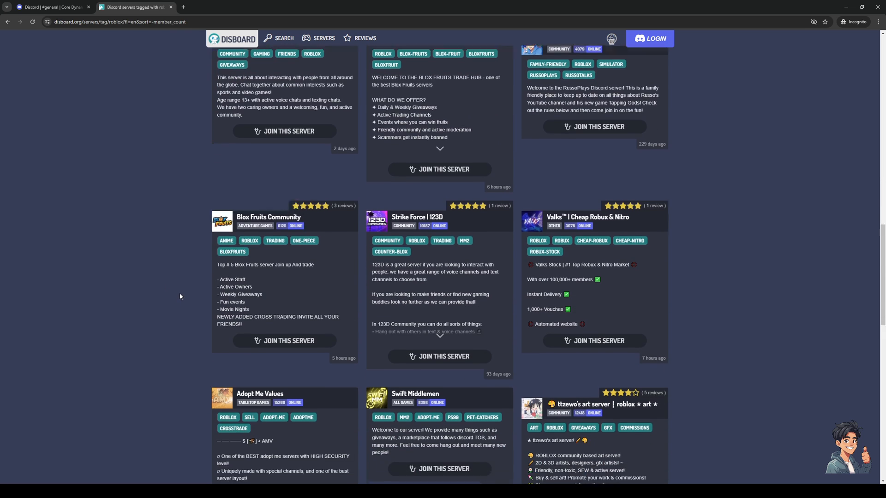
pyautogui.scroll(-3)
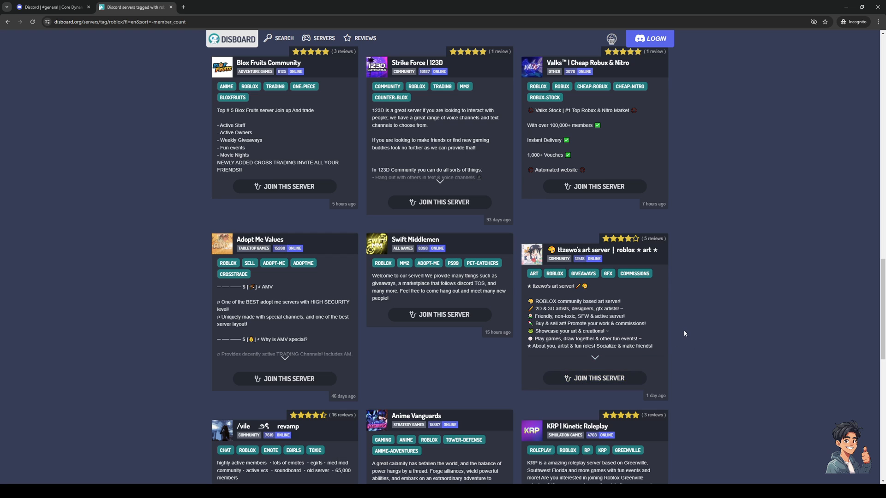
pyautogui.scroll(-3)
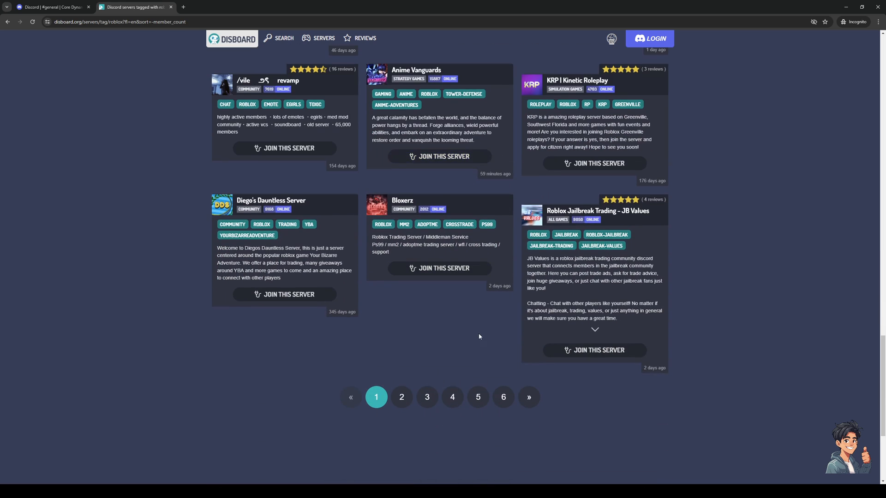
pyautogui.moveTo(402, 397)
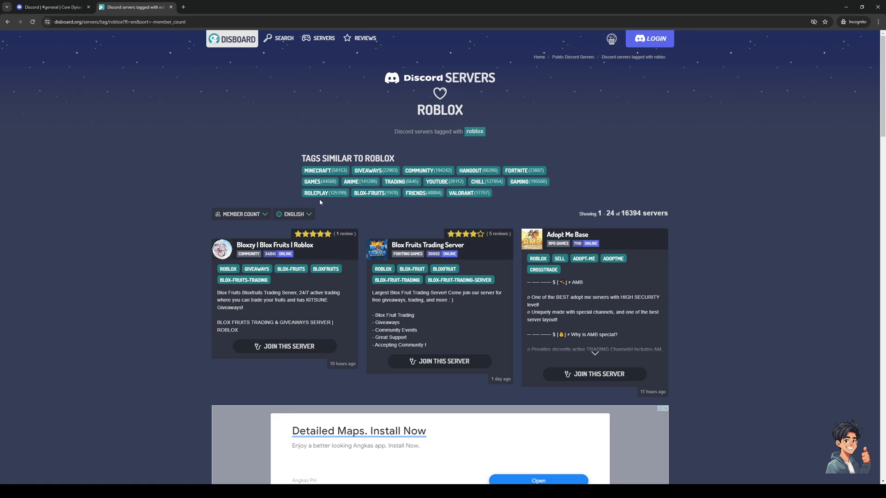
pyautogui.moveTo(358, 36)
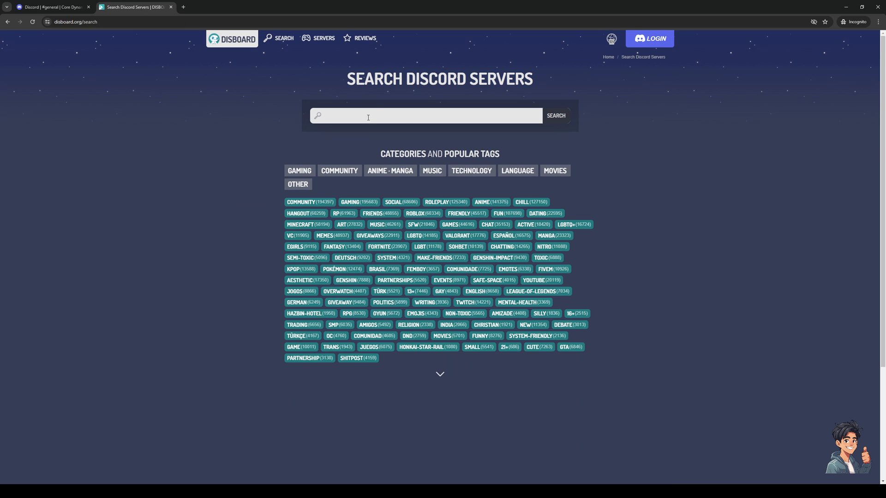
# Step: Search Disboard for 'roblox dev', listing 140 servers, leaving the Server Language filter unchanged
pyautogui.write('r')
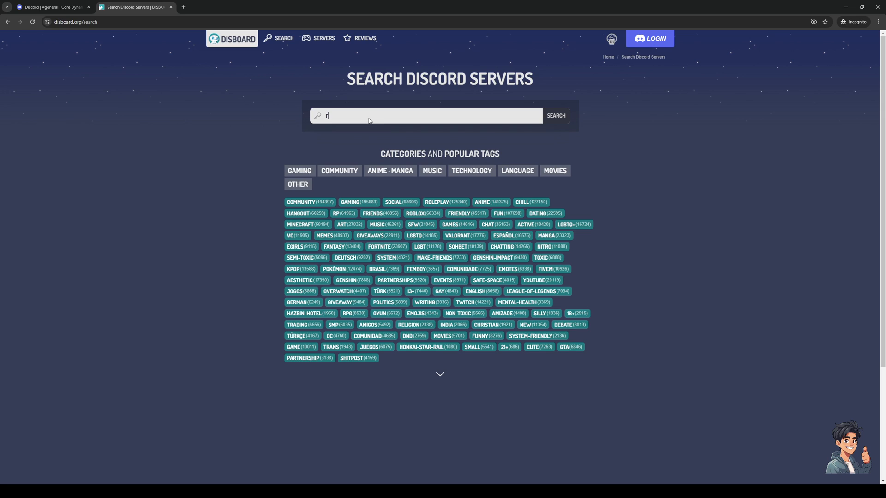
pyautogui.write('oblox dev')
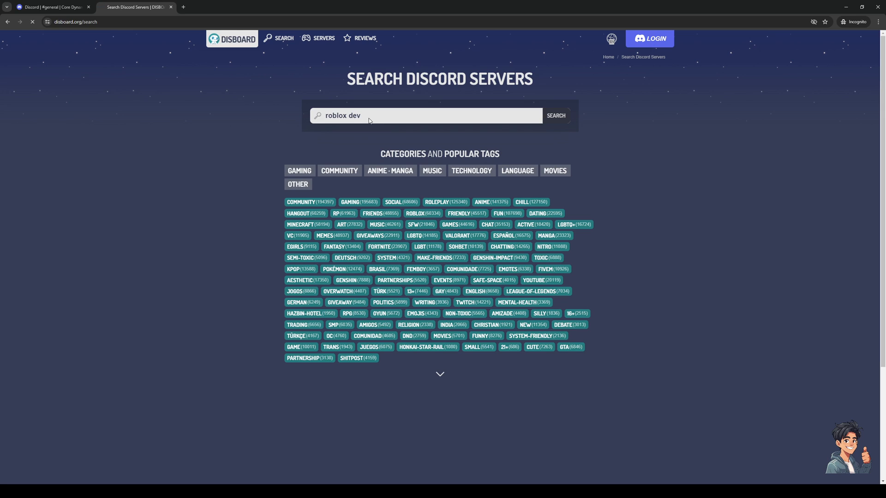
pyautogui.click(556, 115)
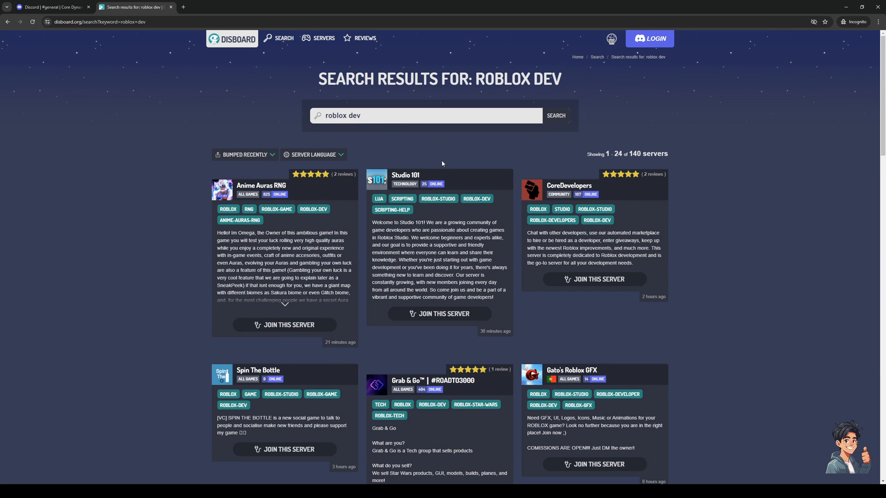
pyautogui.click(311, 155)
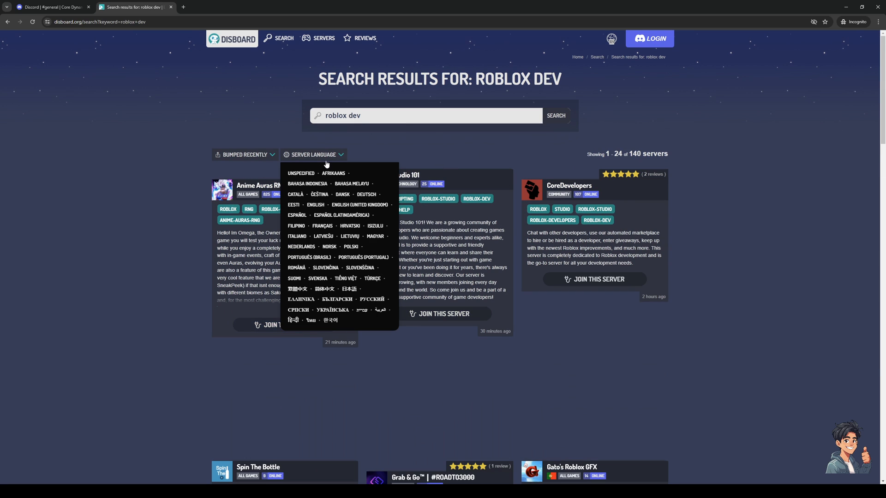
pyautogui.click(314, 155)
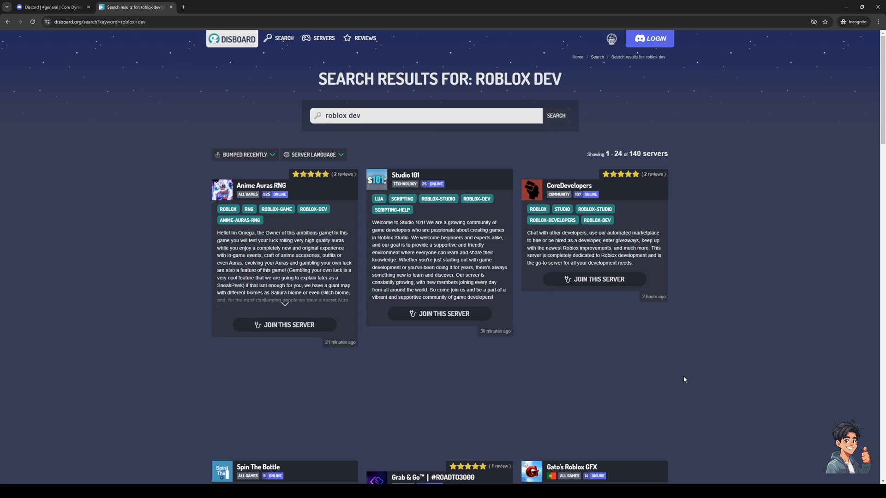
pyautogui.moveTo(581, 281)
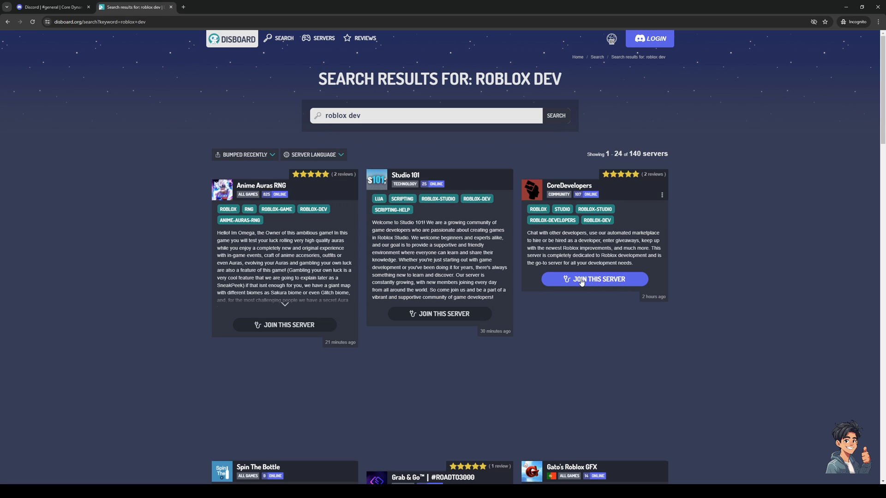
# Step: Join the CoreDevelopers server from the search results, returning to Discord's #general
pyautogui.click(594, 279)
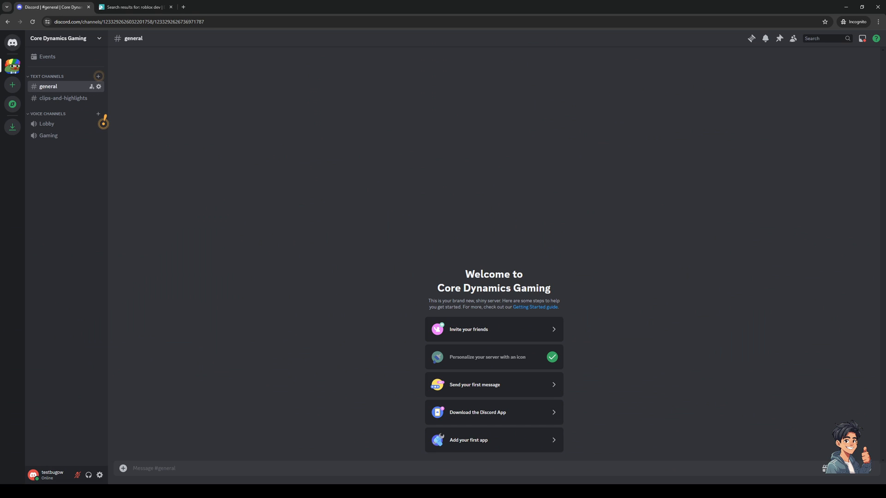
pyautogui.moveTo(192, 447)
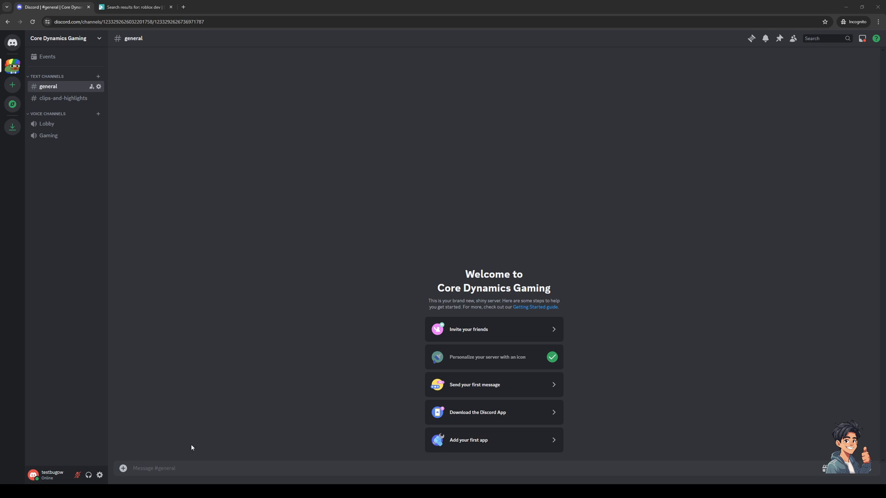
pyautogui.moveTo(595, 309)
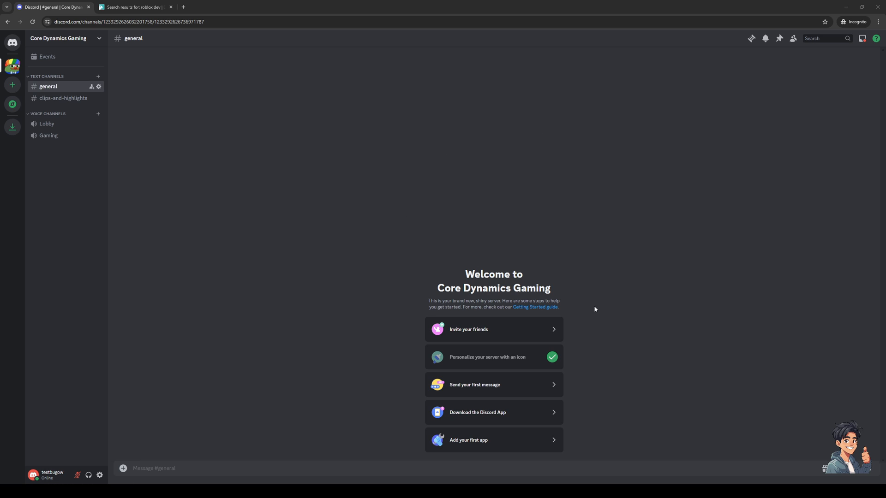